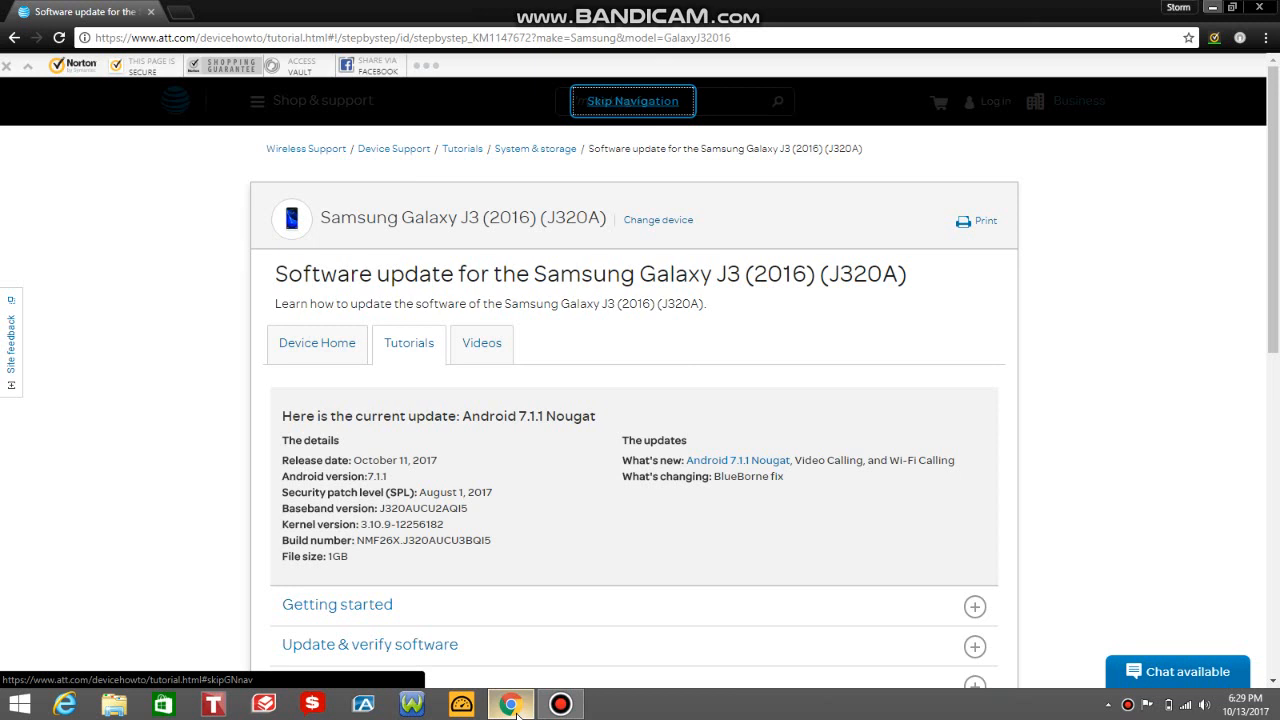
Select the word 'BlueBorne' in the update's What's changing details.
{"action": "scroll", "scroll_direction": "down", "scroll_amount": 3}
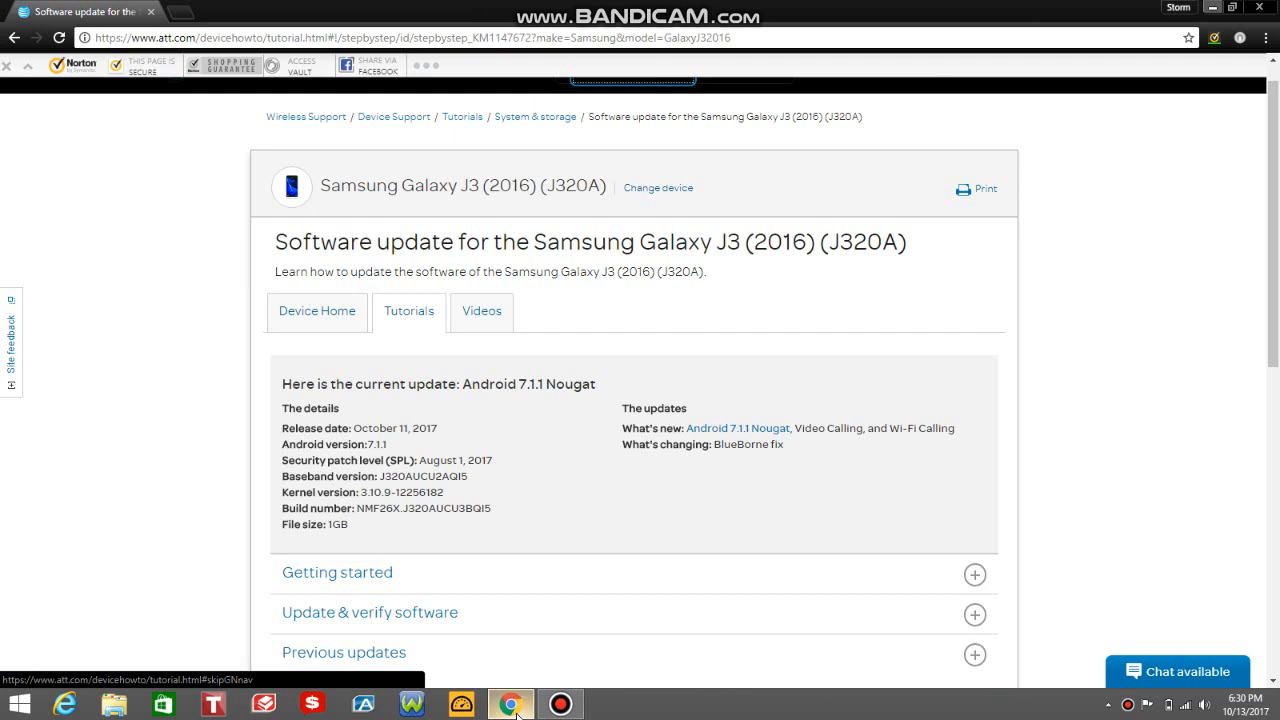
{"action": "mouse_move", "coordinate": [555, 467]}
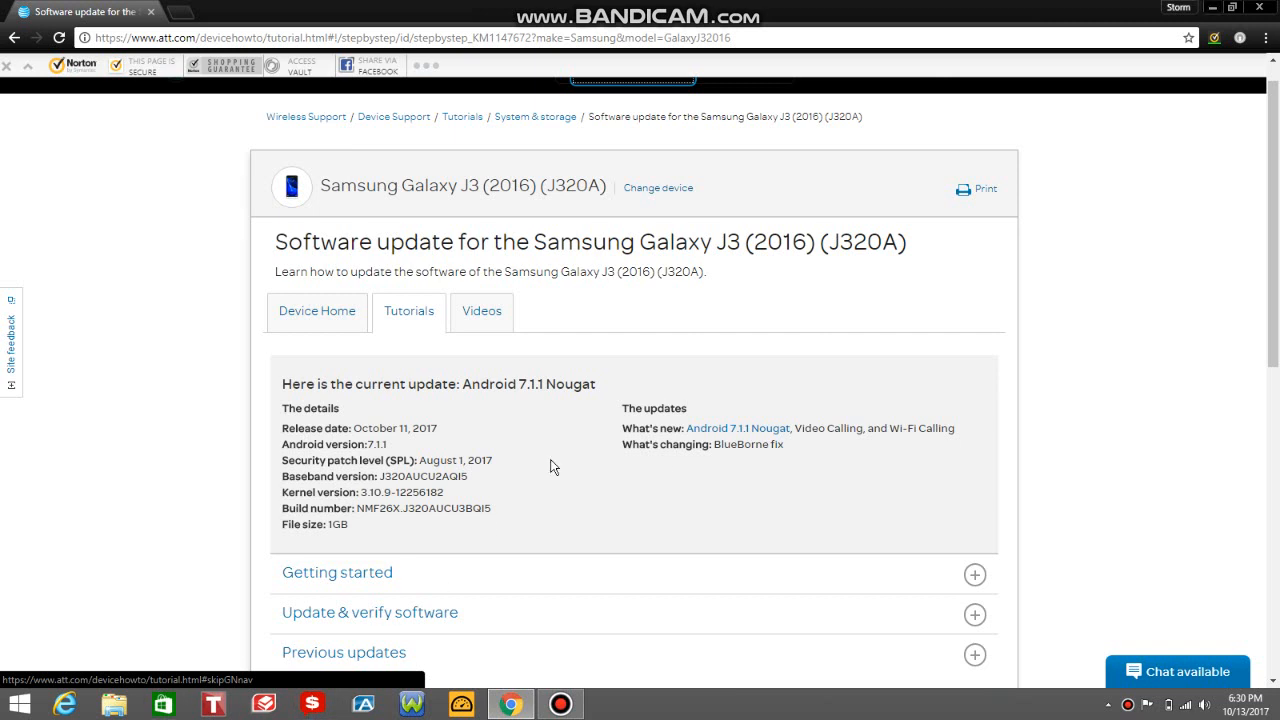
{"action": "mouse_move", "coordinate": [714, 444]}
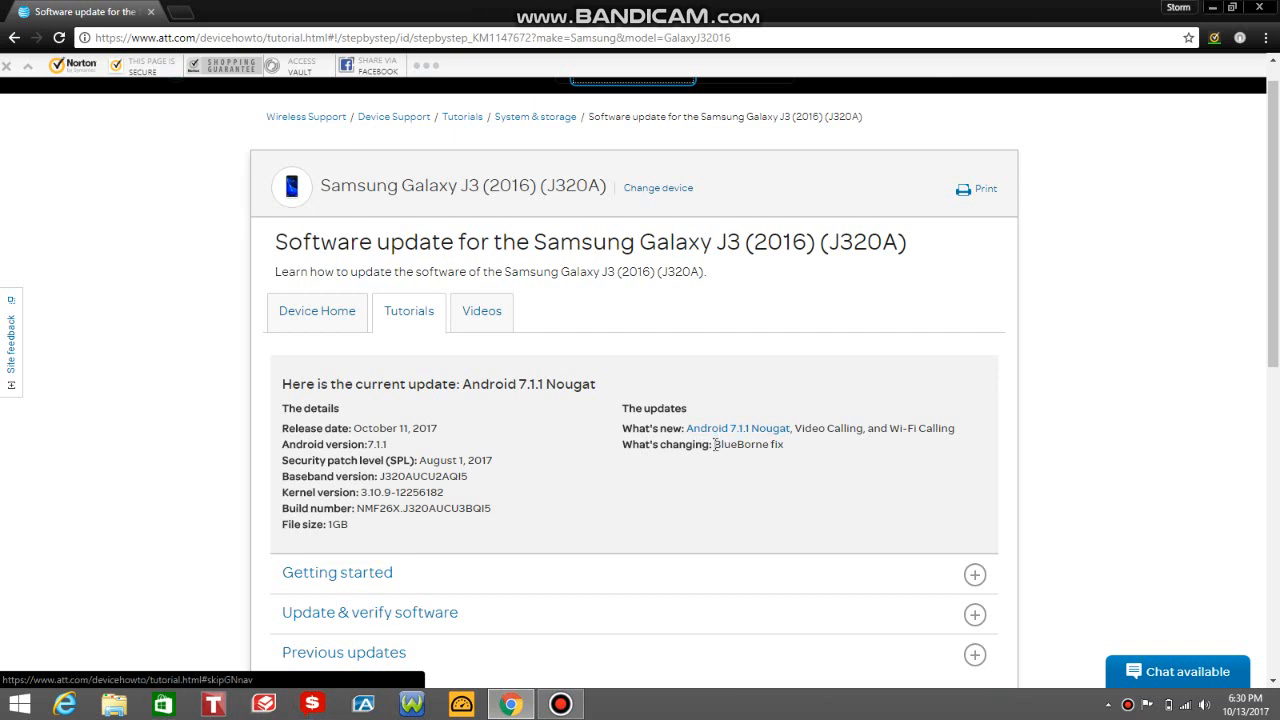
{"action": "double_click", "coordinate": [740, 444]}
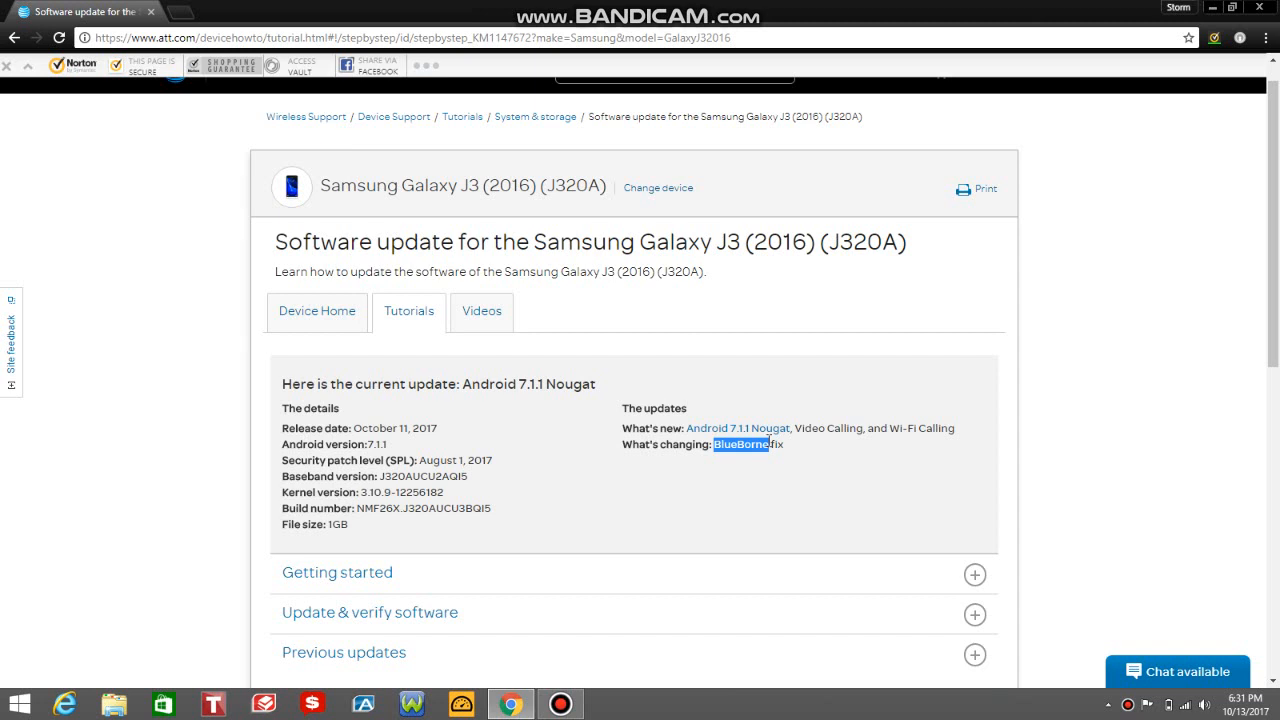
{"action": "mouse_move", "coordinate": [908, 511]}
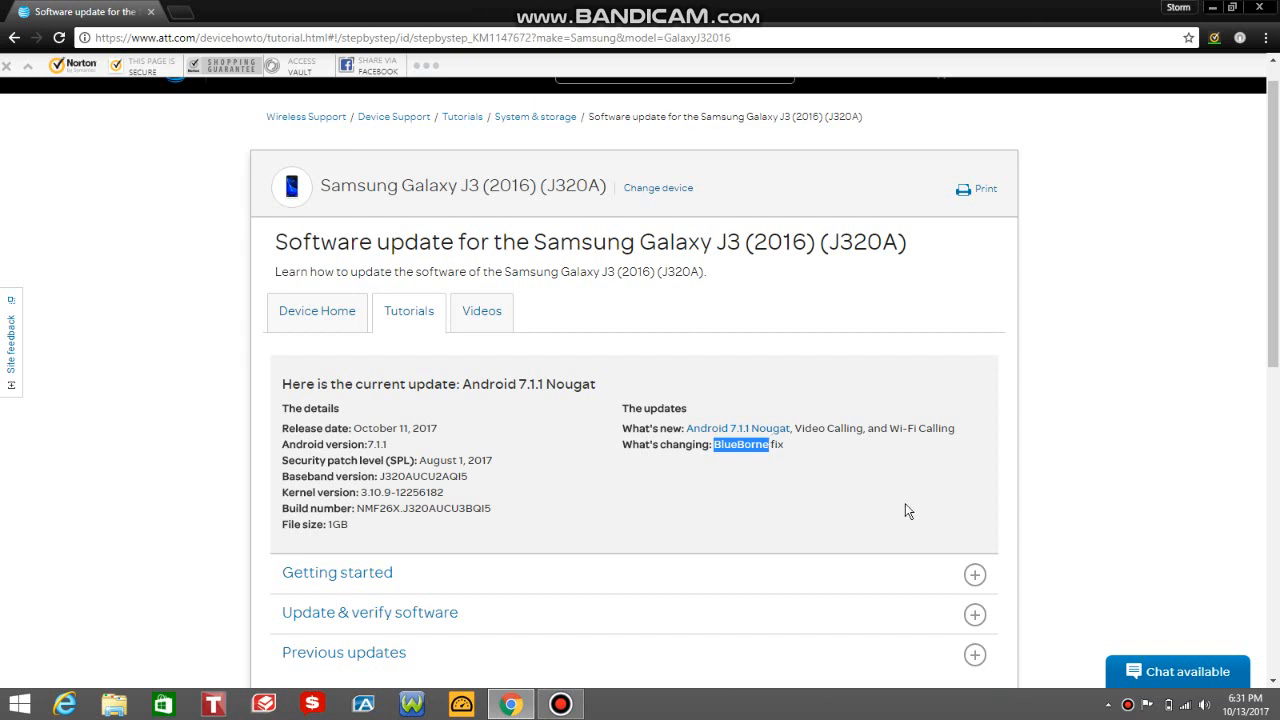